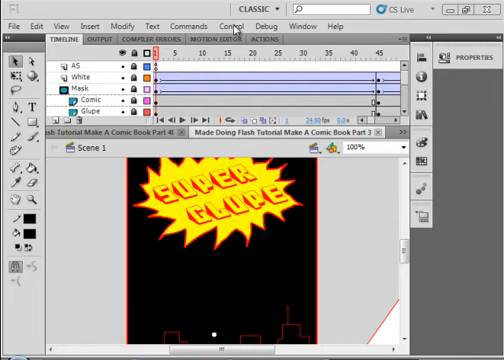
# Test the movie to see the cover page turning, then return to the timeline
pyautogui.click(232, 26)
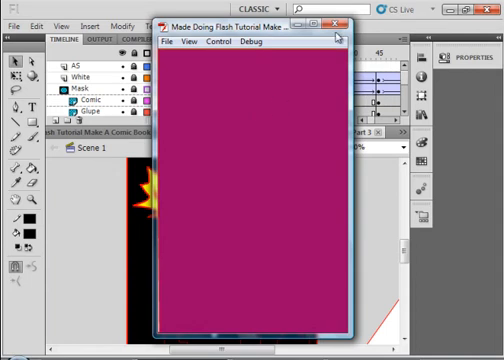
pyautogui.click(344, 24)
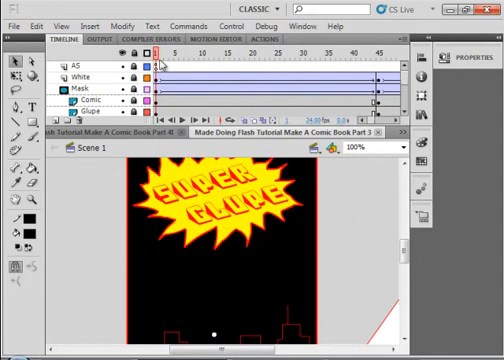
pyautogui.click(76, 62)
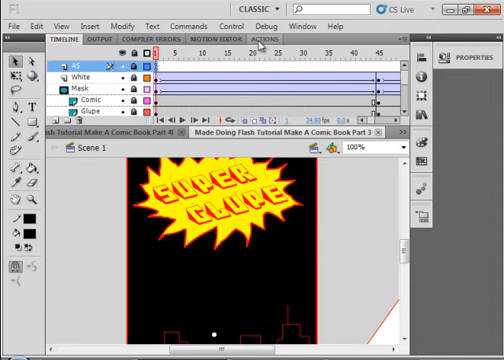
pyautogui.click(268, 30)
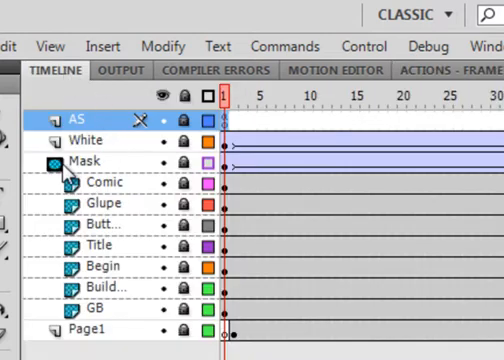
# Create a layer folder named Mask holding the mask layers and collapse it
pyautogui.click(96, 160)
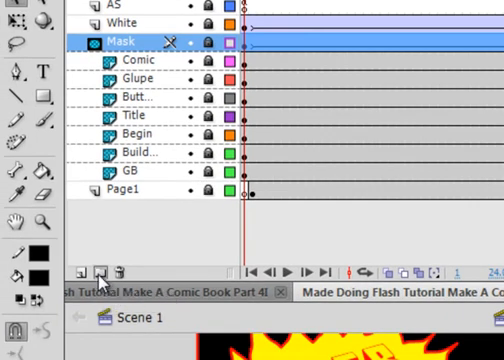
pyautogui.click(96, 272)
pyautogui.write('Mask')
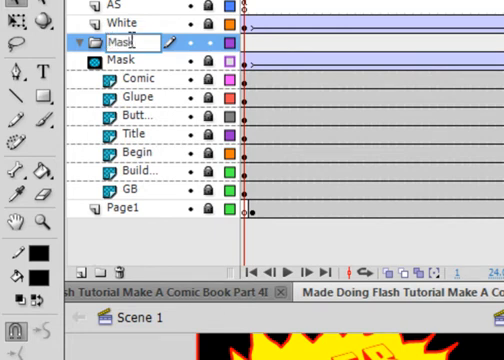
pyautogui.click(138, 188)
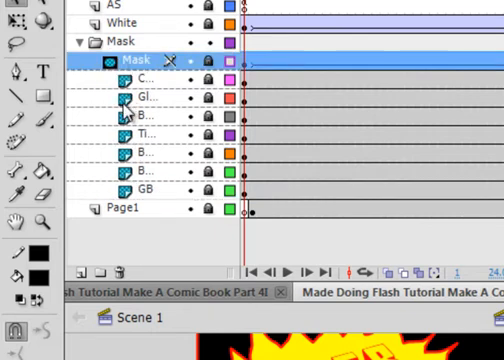
pyautogui.click(84, 40)
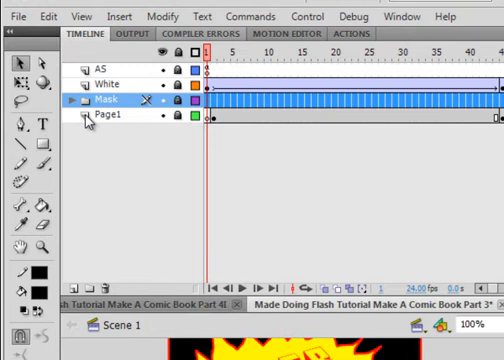
# Add a Pg1Sq2 layer above Page1, hide the Mask folder, and make Pg1Sq2 active
pyautogui.click(100, 120)
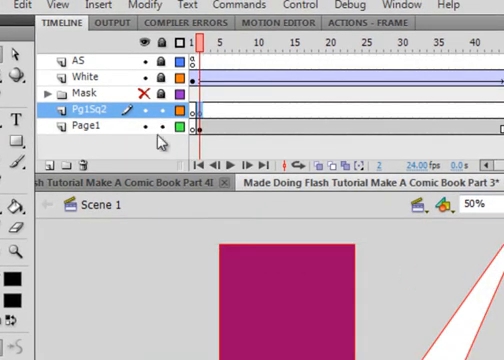
pyautogui.click(76, 128)
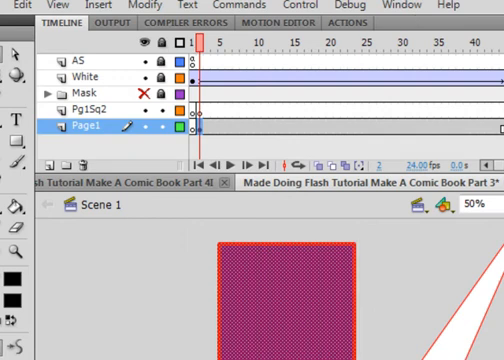
pyautogui.click(200, 128)
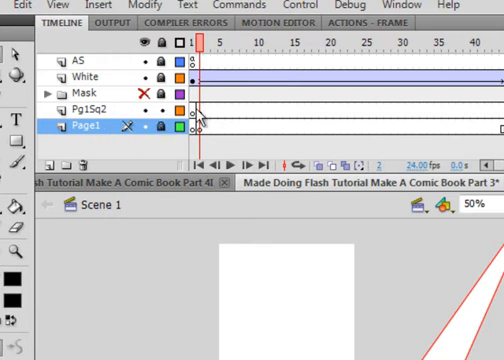
pyautogui.click(72, 106)
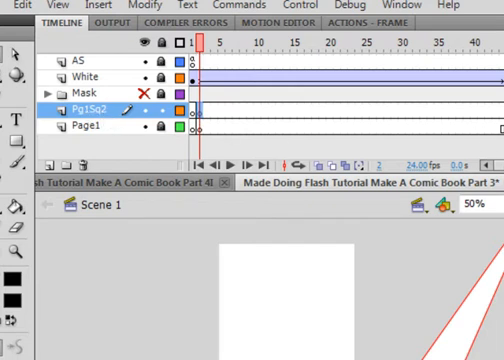
pyautogui.moveTo(448, 206)
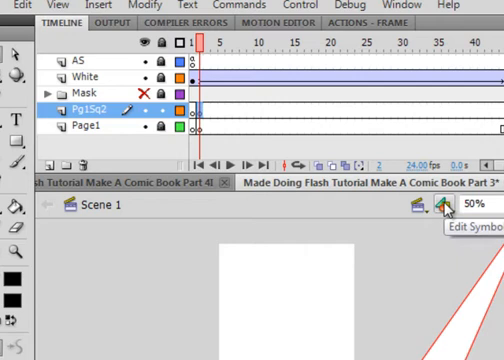
pyautogui.moveTo(416, 270)
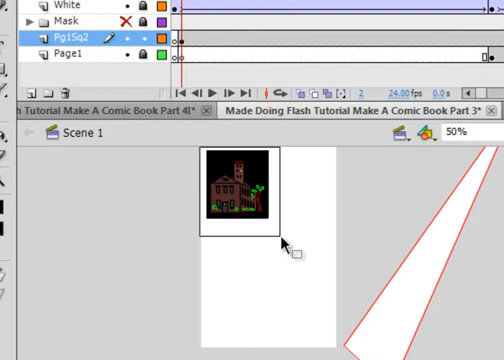
pyautogui.click(236, 184)
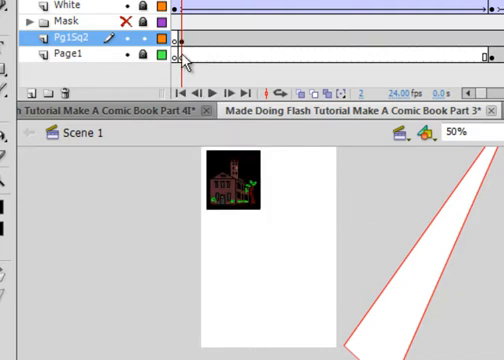
pyautogui.click(60, 52)
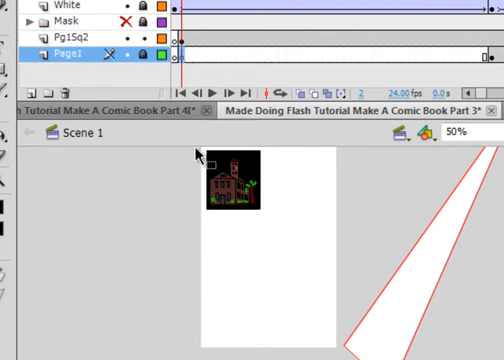
pyautogui.click(62, 40)
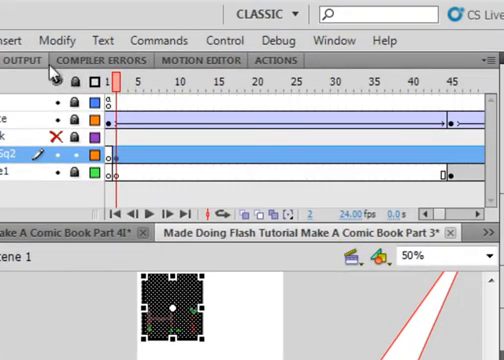
# Convert the panel picture to a Movie Clip symbol named Pg1Sq1_mc
pyautogui.click(58, 40)
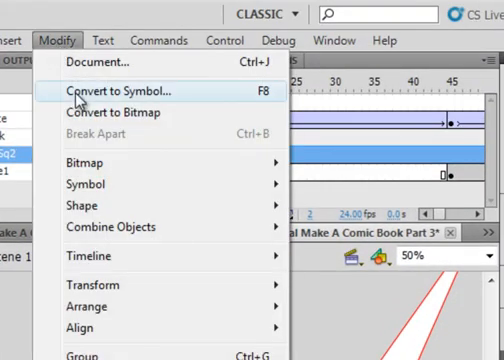
pyautogui.click(116, 92)
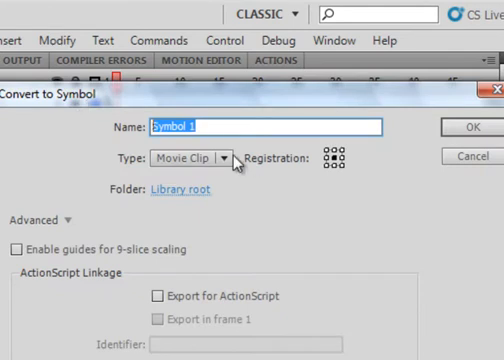
pyautogui.write('Pg1')
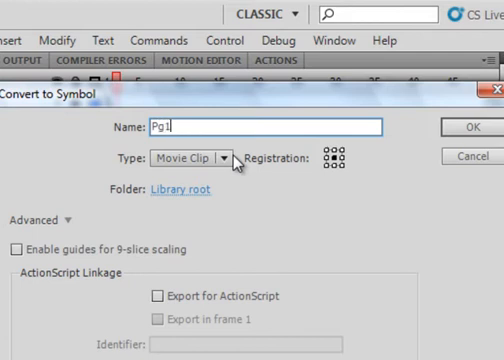
pyautogui.write('Sq1')
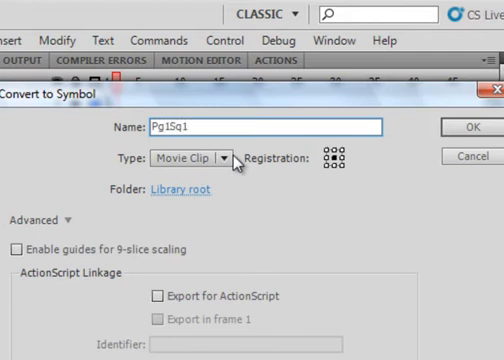
pyautogui.write('_mc')
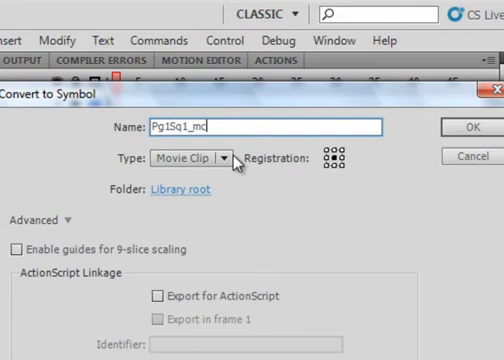
pyautogui.click(462, 130)
pyautogui.write('U')
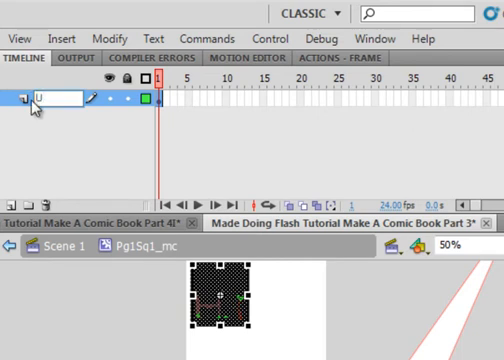
# Inside Pg1Sq1_mc, name the layer Univer, add a Sign layer, and view the artwork at 100%
pyautogui.write('niver')
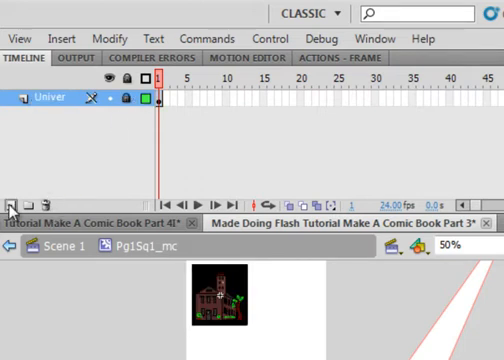
pyautogui.click(12, 196)
pyautogui.write('Sign')
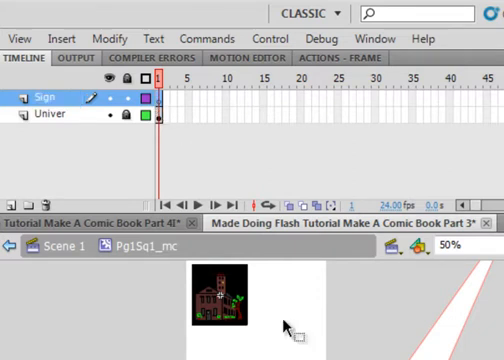
pyautogui.rightClick(288, 328)
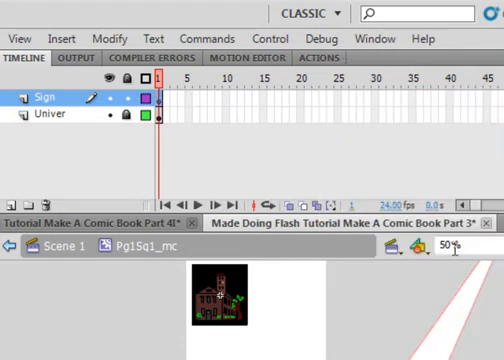
pyautogui.click(464, 248)
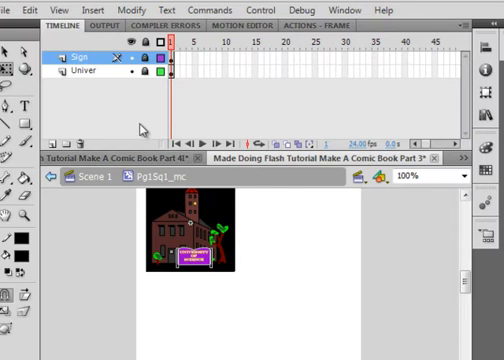
pyautogui.moveTo(76, 178)
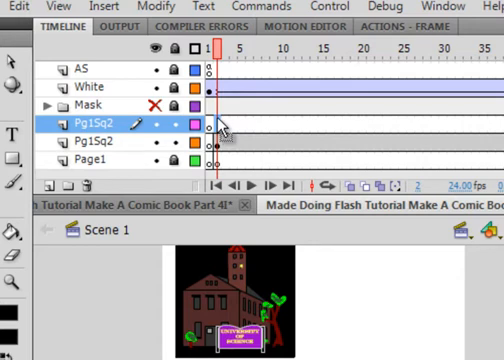
# Paste the copied panel artwork in place on the Pg1Sq2 layer of the main scene
pyautogui.rightClick(220, 126)
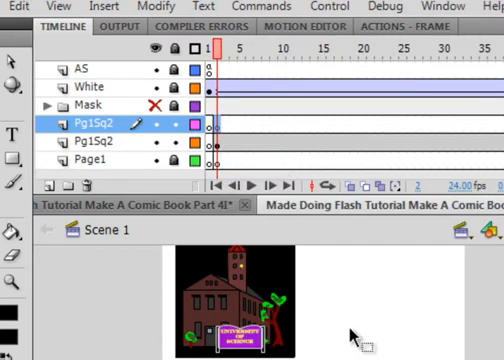
pyautogui.rightClick(350, 336)
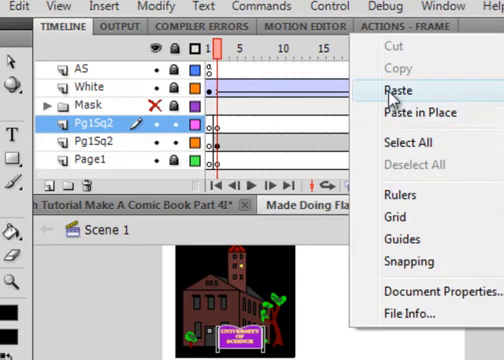
pyautogui.click(386, 92)
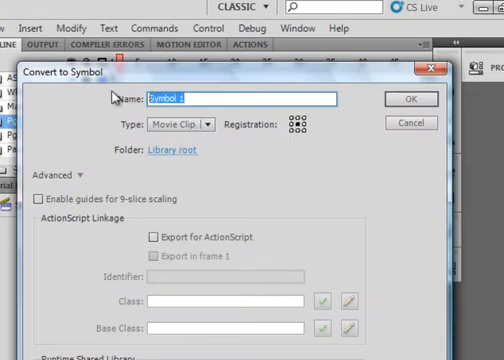
# Convert the pasted second-panel artwork to a Movie Clip named Pg1Sq2_mc
pyautogui.write('P')
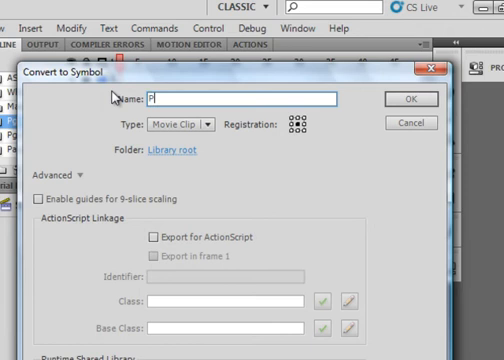
pyautogui.write('g1SQ')
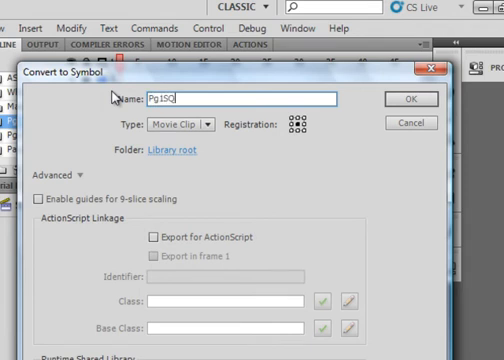
pyautogui.write('2')
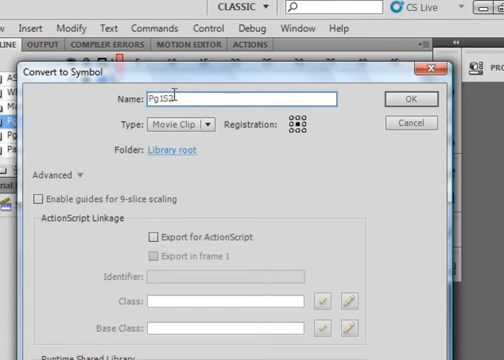
pyautogui.write('q2')
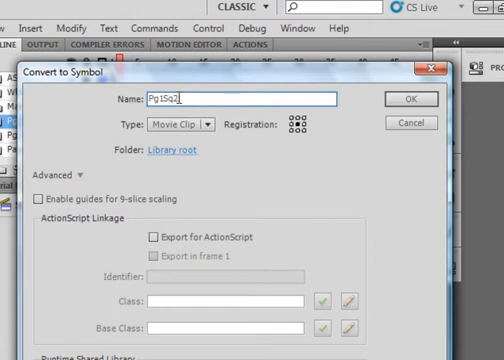
pyautogui.write('_mc')
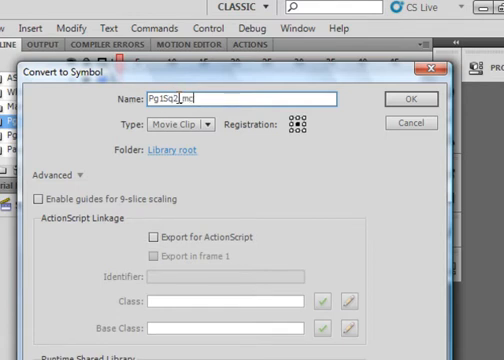
pyautogui.click(402, 98)
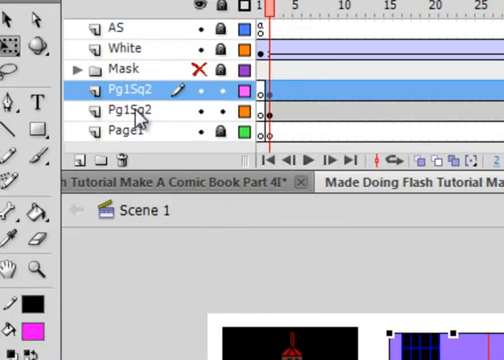
# Enter the Pg1Sq2_mc clip and rename its first layer to Lab
pyautogui.click(124, 116)
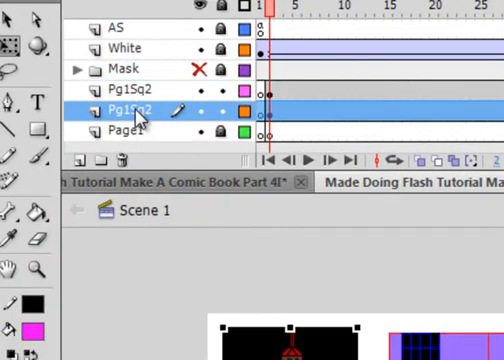
pyautogui.doubleClick(120, 110)
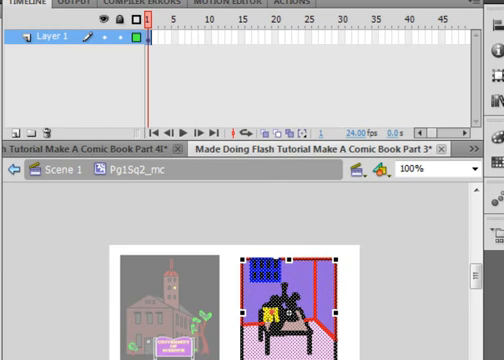
pyautogui.doubleClick(50, 42)
pyautogui.write('Lab')
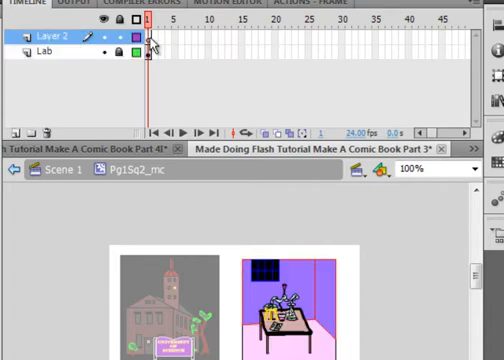
# Arrange the clip's Lab, HallWalls and Door layers, then return to Scene 1
pyautogui.rightClick(150, 30)
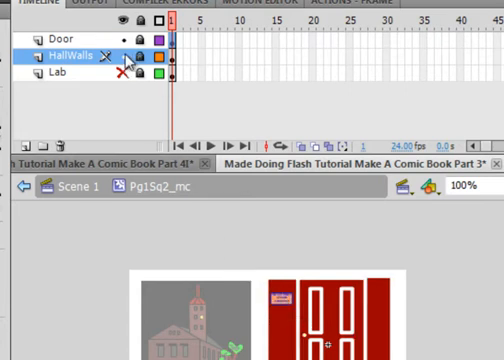
pyautogui.click(124, 32)
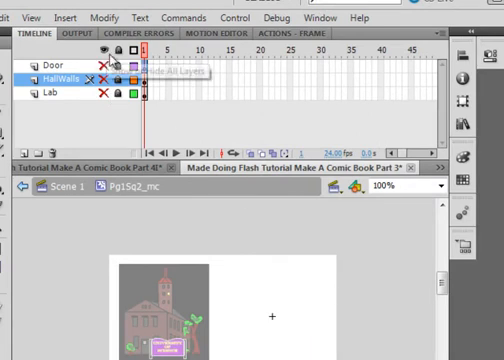
pyautogui.click(100, 76)
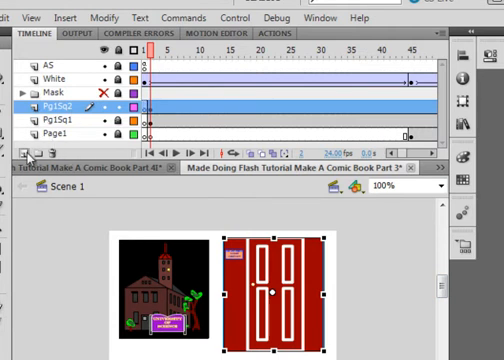
# Add a Pg1Sq3 layer with a keyframe and place the third panel artwork on it
pyautogui.click(32, 148)
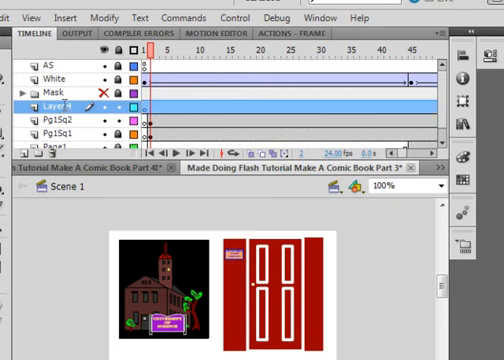
pyautogui.doubleClick(48, 104)
pyautogui.write('Pg1Sq3')
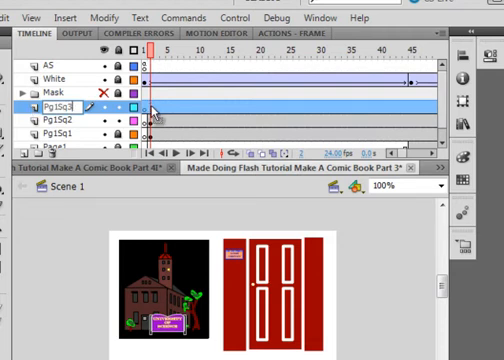
pyautogui.rightClick(152, 104)
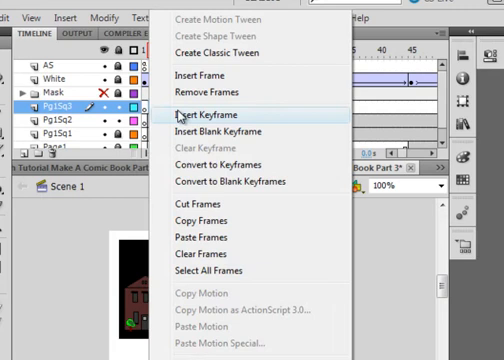
pyautogui.click(204, 114)
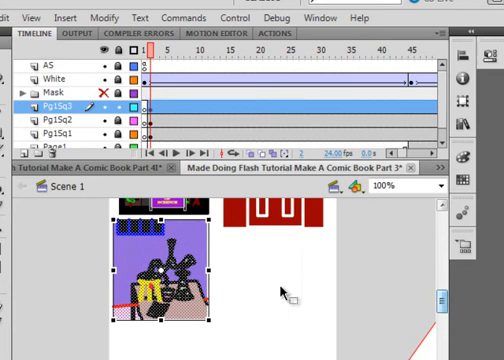
pyautogui.moveTo(218, 250)
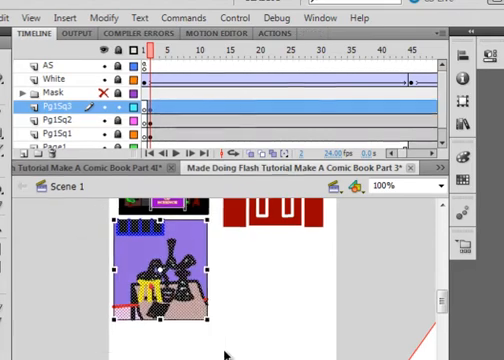
pyautogui.click(40, 16)
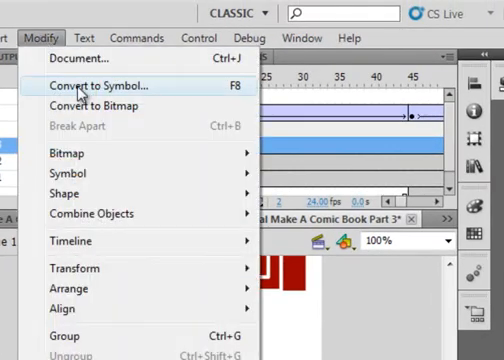
# Convert the third panel picture to a Movie Clip symbol named Pg1Sq3_mc
pyautogui.click(96, 80)
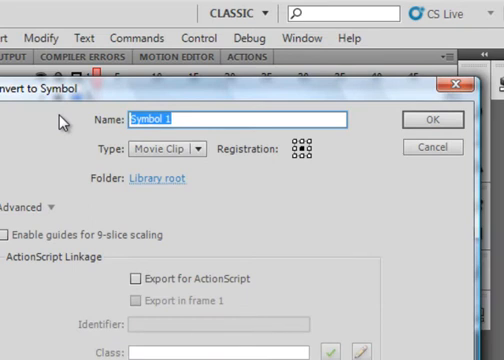
pyautogui.write('Pg1S')
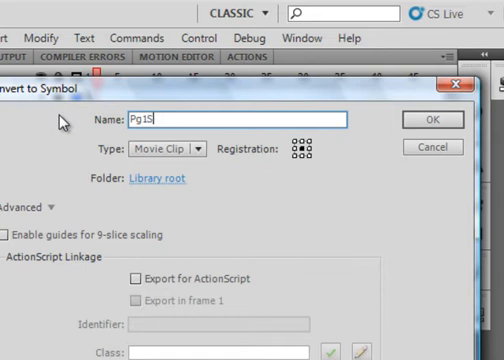
pyautogui.write('q')
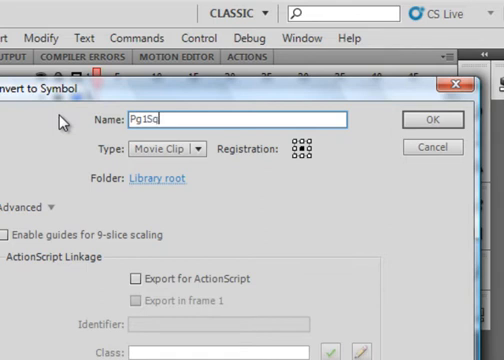
pyautogui.write('3')
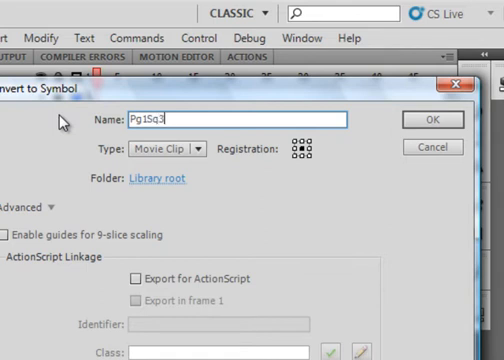
pyautogui.write('_mc')
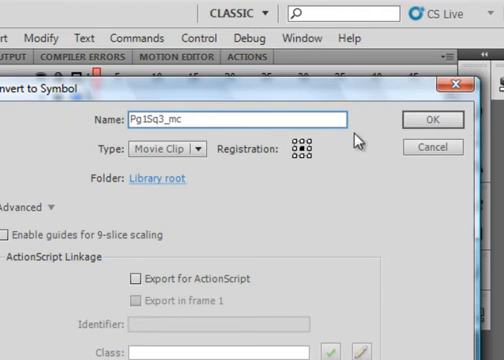
pyautogui.click(430, 118)
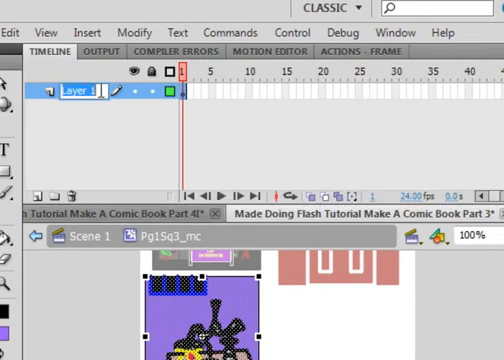
# Inside Pg1Sq3_mc, name the first layer Lab and paste the doctor figure in place on a Dr. layer
pyautogui.doubleClick(70, 96)
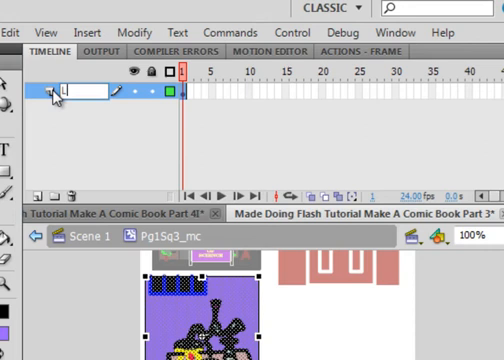
pyautogui.write('Lab')
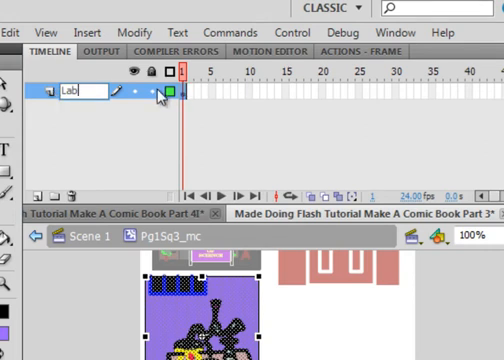
pyautogui.click(42, 184)
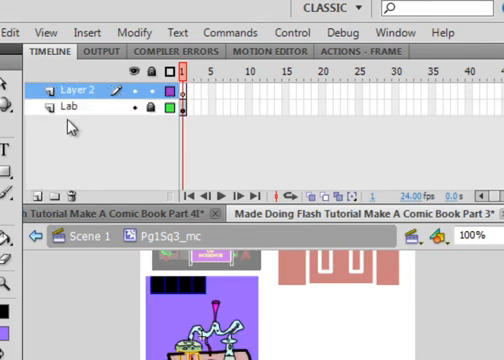
pyautogui.doubleClick(62, 86)
pyautogui.write('DR.')
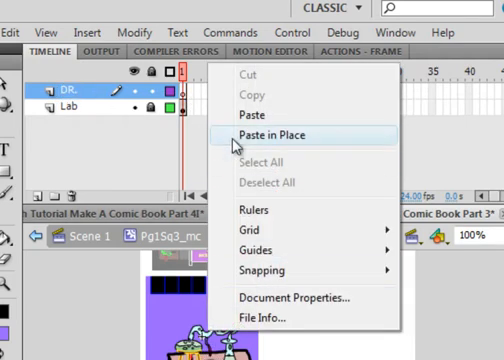
pyautogui.click(280, 134)
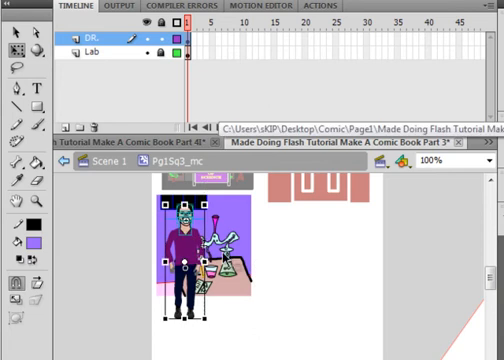
pyautogui.moveTo(316, 324)
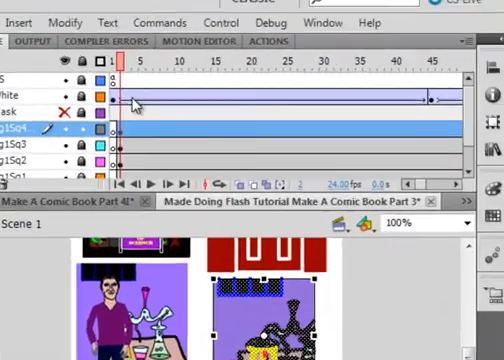
# Bring up the Modify commands for the selected fourth-panel artwork
pyautogui.click(20, 22)
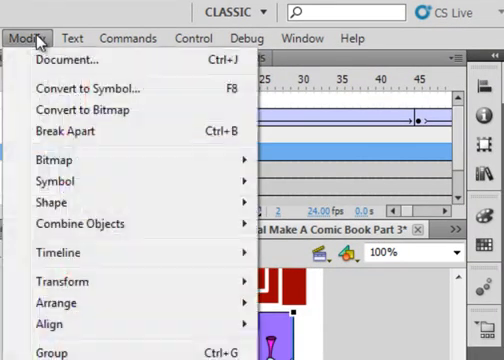
# Convert the fourth panel's artwork to a Movie Clip symbol named Pg1Sq4_mc
pyautogui.click(86, 88)
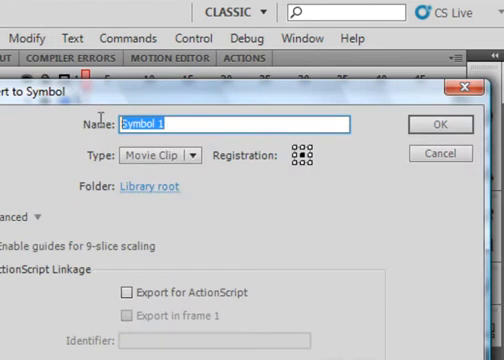
pyautogui.write('Pg')
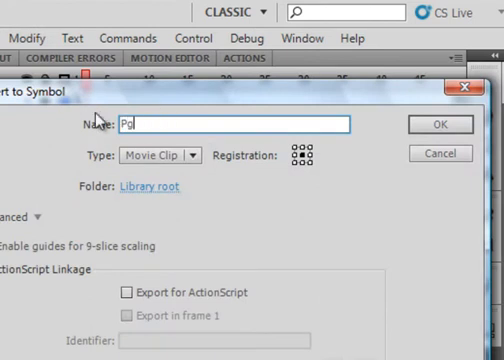
pyautogui.write('1Sq')
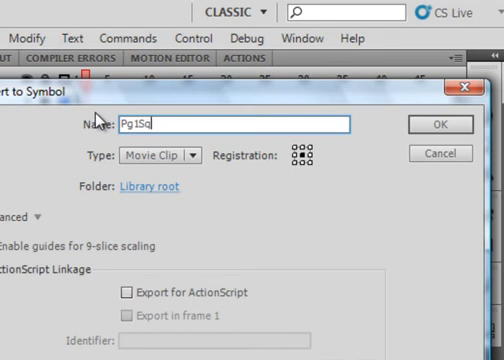
pyautogui.write('4')
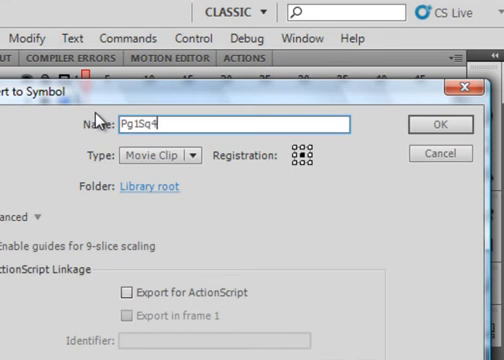
pyautogui.write('_mc')
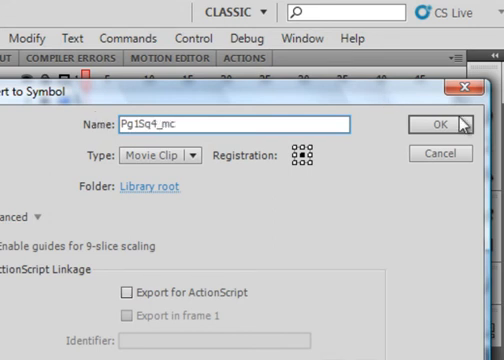
pyautogui.click(436, 124)
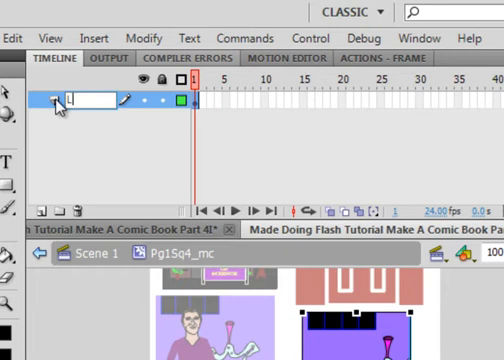
# Name the clip's base layer Lab and remove the unwanted extra frames
pyautogui.write('Lab')
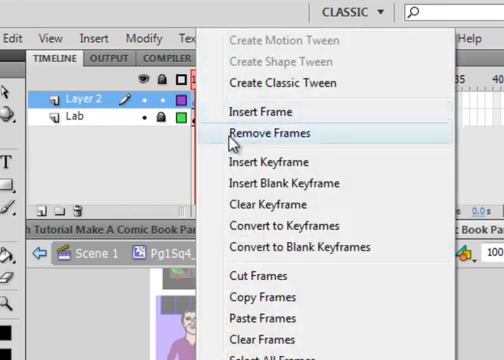
pyautogui.click(272, 132)
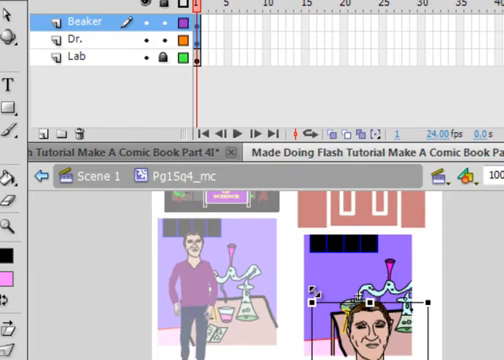
pyautogui.click(80, 40)
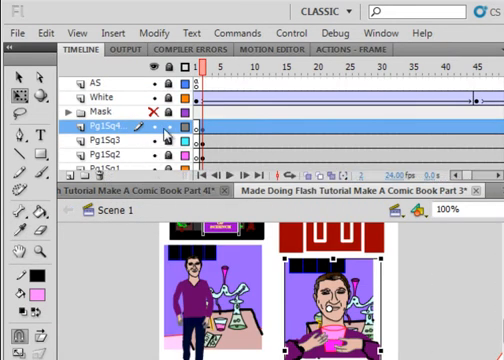
# Select and rename the next layer on the main page to Pg1Sq5
pyautogui.click(164, 128)
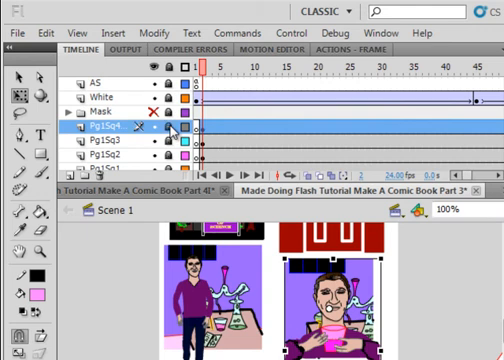
pyautogui.doubleClick(96, 128)
pyautogui.write('Pg1Sq5')
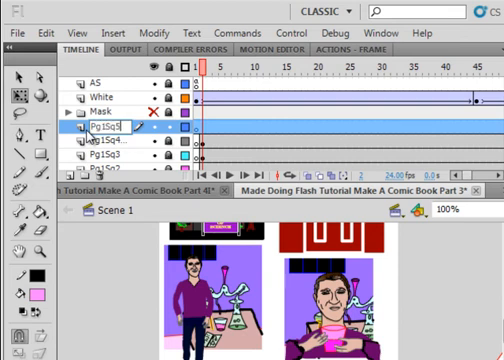
pyautogui.moveTo(204, 128)
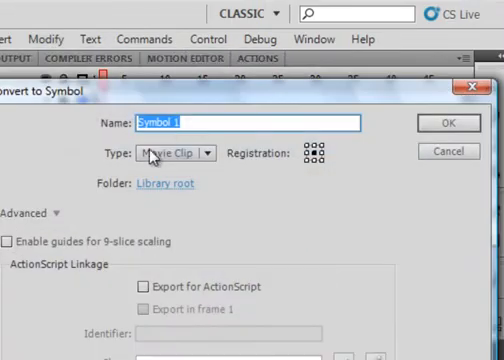
# Convert the fifth panel's artwork to a Movie Clip symbol named Pg1Sq5_mc
pyautogui.write('P')
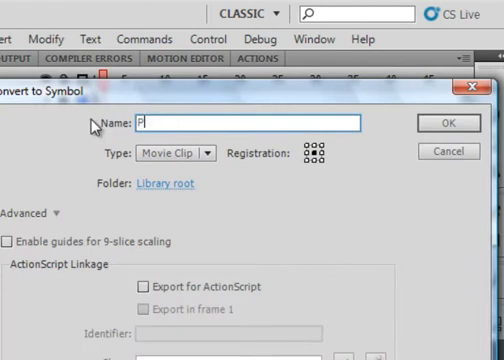
pyautogui.write('g1Sq5_')
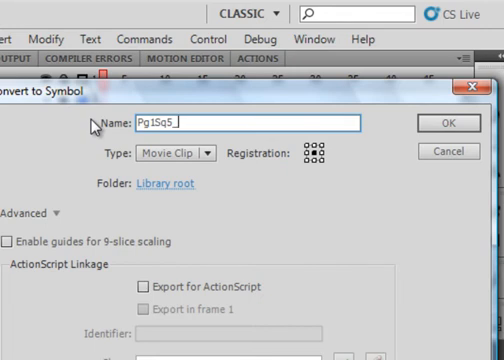
pyautogui.write('mc')
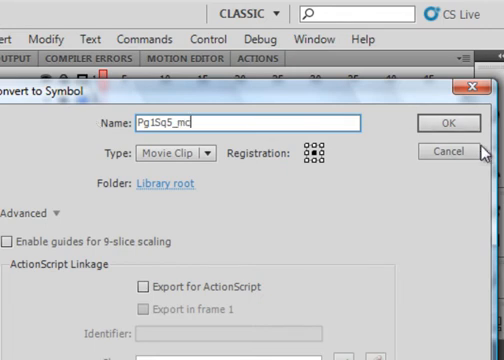
pyautogui.click(448, 124)
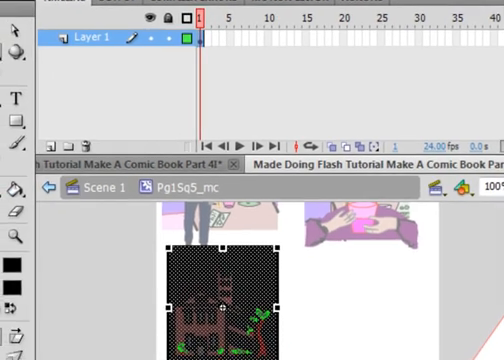
pyautogui.moveTo(148, 136)
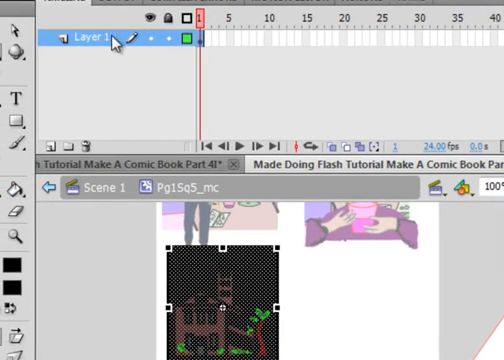
# Name the building layer Univ, add a Sign layer, and set the purple sign beside the building
pyautogui.doubleClick(84, 38)
pyautogui.write('Univ')
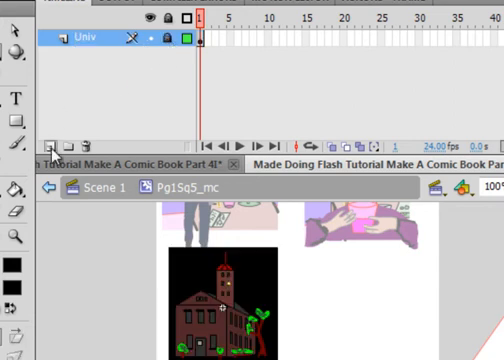
pyautogui.click(48, 140)
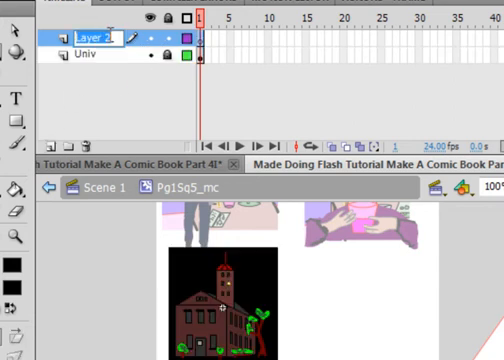
pyautogui.doubleClick(90, 40)
pyautogui.write('Sign')
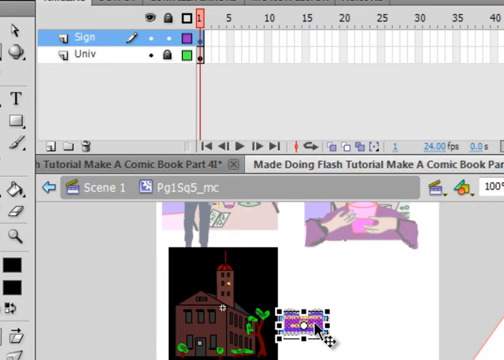
pyautogui.moveTo(300, 320); pyautogui.dragTo(216, 344)
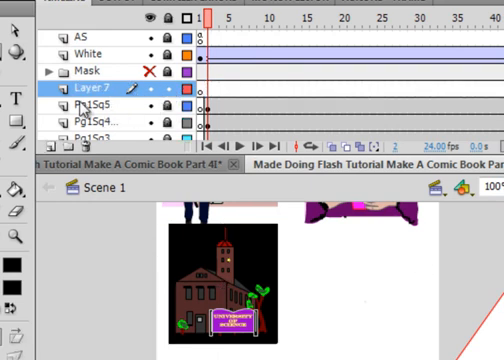
# Rename Layer 7 to Pg1Sq6, insert a keyframe, and paste the sixth panel's artwork
pyautogui.doubleClick(74, 88)
pyautogui.write('Pg1Sq6')
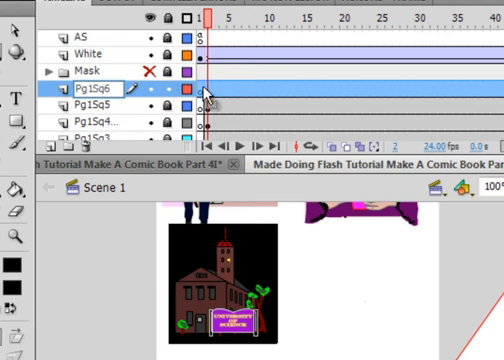
pyautogui.rightClick(208, 92)
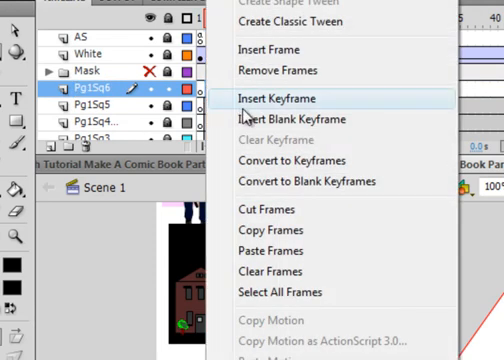
pyautogui.click(276, 98)
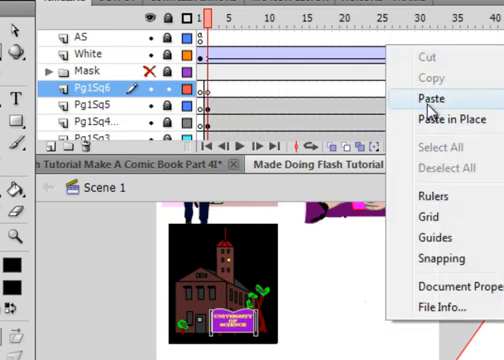
pyautogui.click(428, 96)
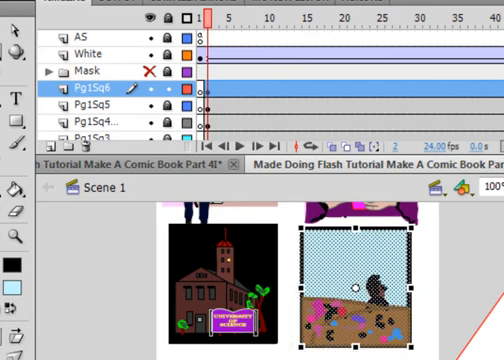
# Convert the pasted artwork to a Movie Clip symbol named Pg1Sq6_mc
pyautogui.click(68, 20)
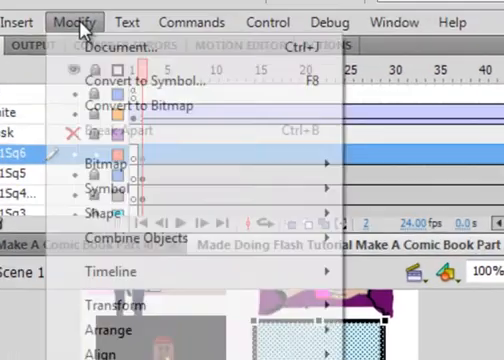
pyautogui.click(148, 80)
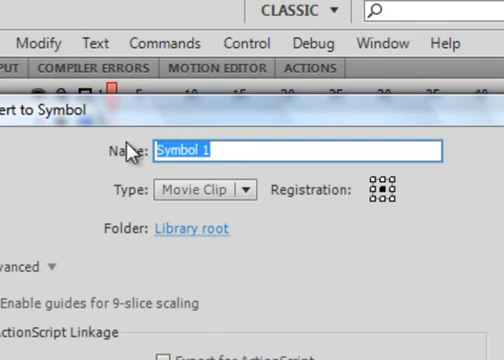
pyautogui.write('Pg')
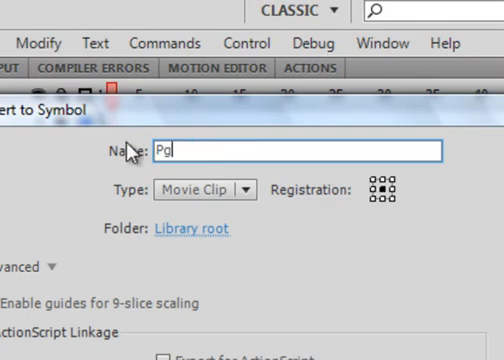
pyautogui.write('1Sq6_mc')
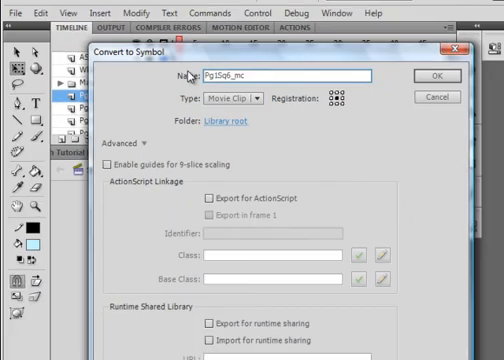
pyautogui.click(432, 76)
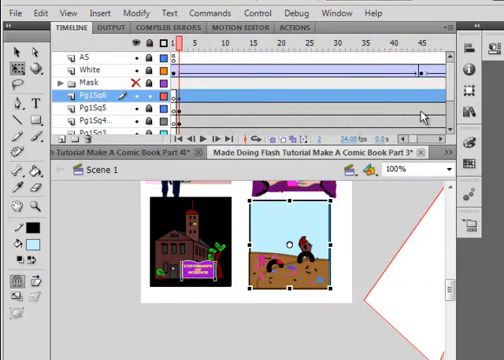
# Edit Pg1Sq6_mc, rename a layer, and place the purple wrapper on the dirt scene
pyautogui.doubleClick(290, 244)
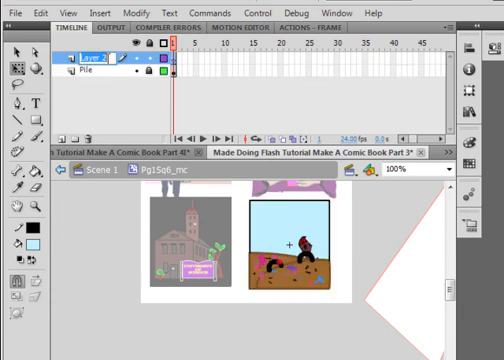
pyautogui.doubleClick(98, 56)
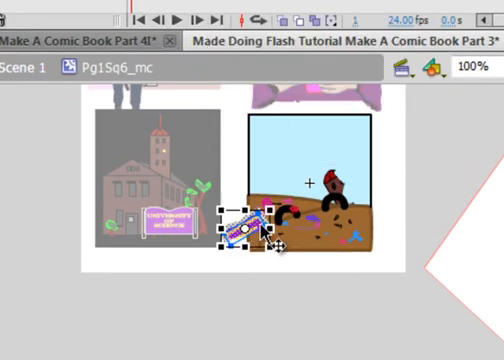
pyautogui.moveTo(244, 220); pyautogui.dragTo(300, 210)
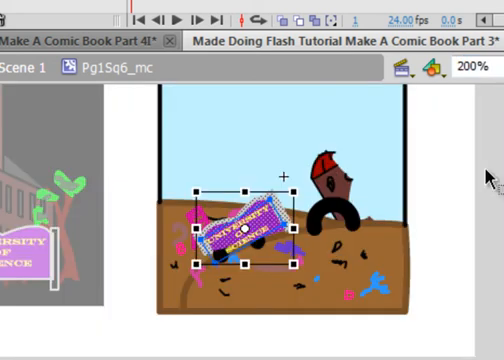
pyautogui.moveTo(470, 176)
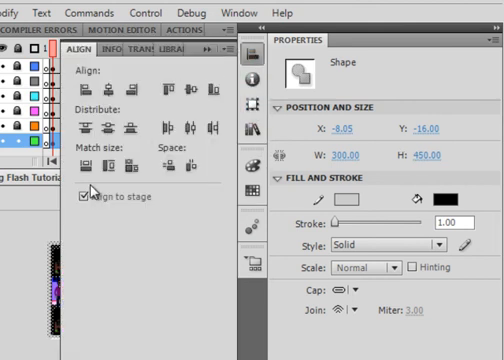
pyautogui.moveTo(108, 96)
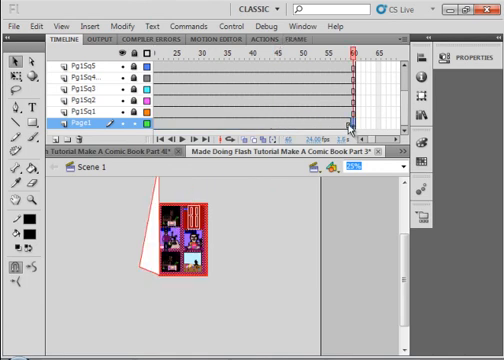
# Move the stage-aligned background layer beneath all the panel layers
pyautogui.moveTo(352, 48); pyautogui.dragTo(352, 48)
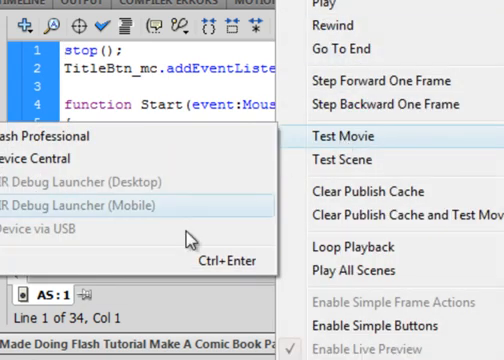
# Run Test Movie and turn the cover to reveal the six-panel comic page
pyautogui.click(358, 136)
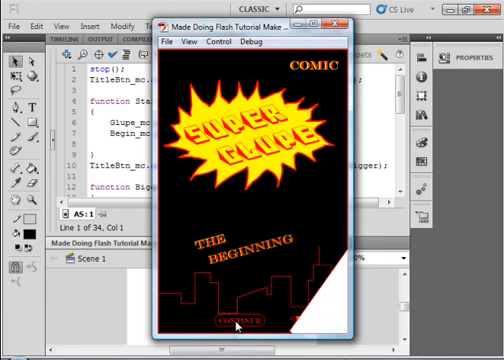
pyautogui.click(228, 320)
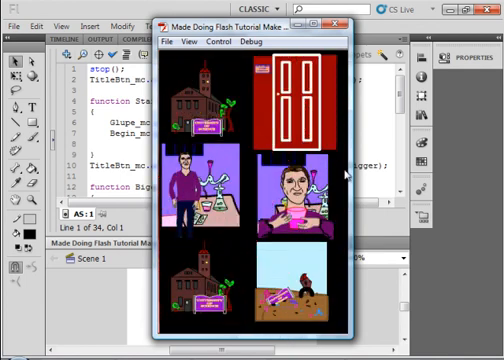